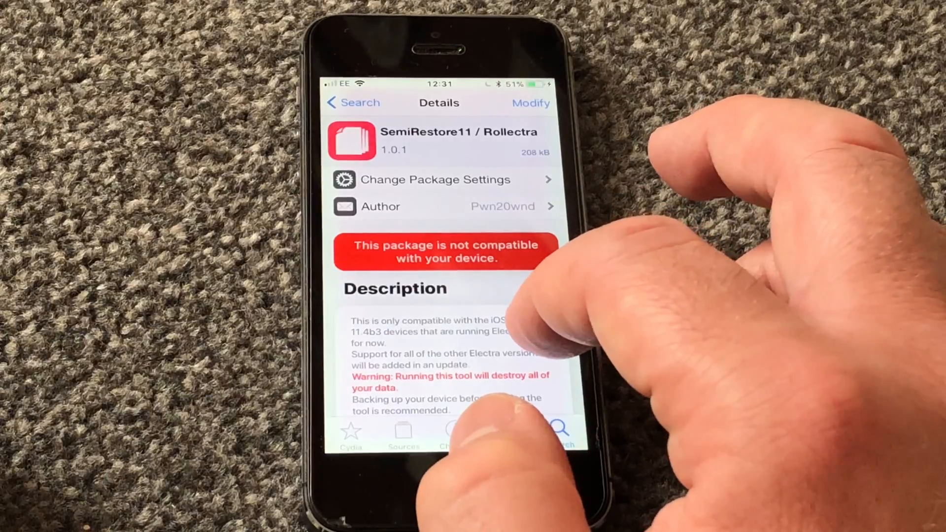
scroll(up, 3)
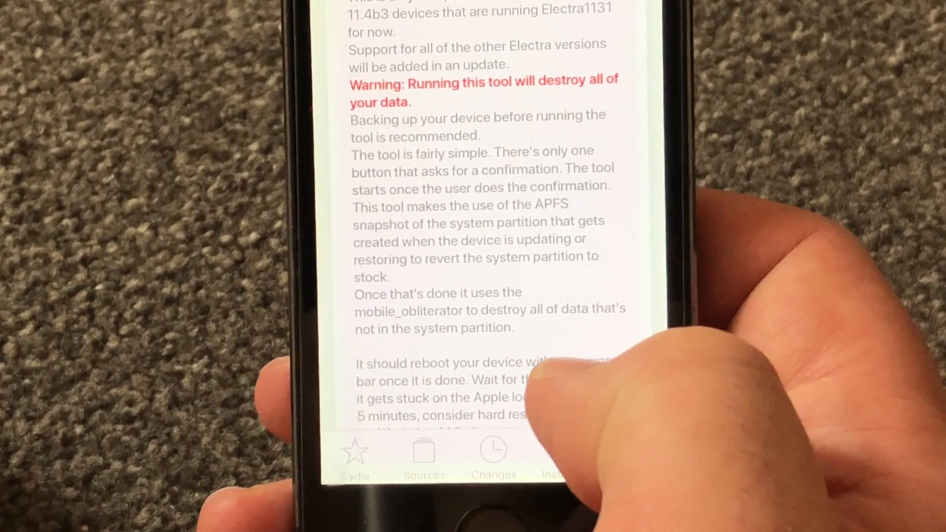
scroll(up, 3)
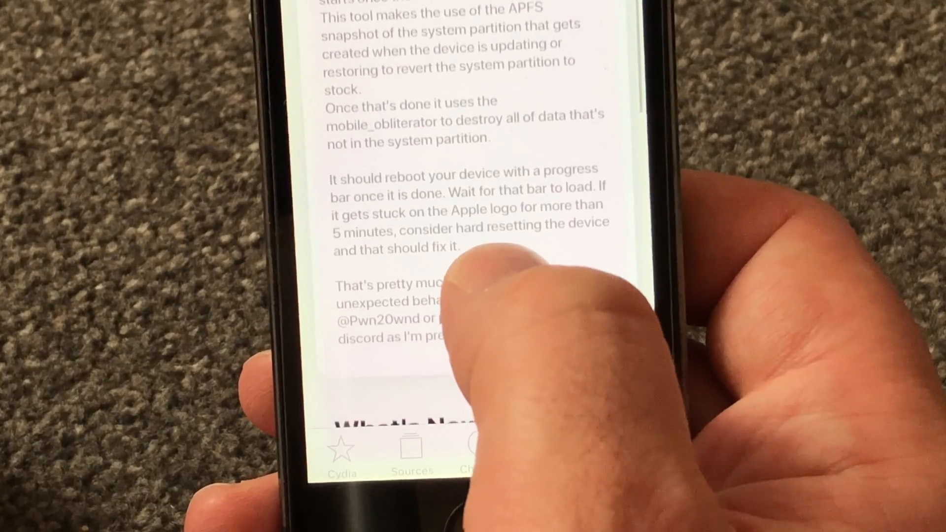
scroll(down, 3)
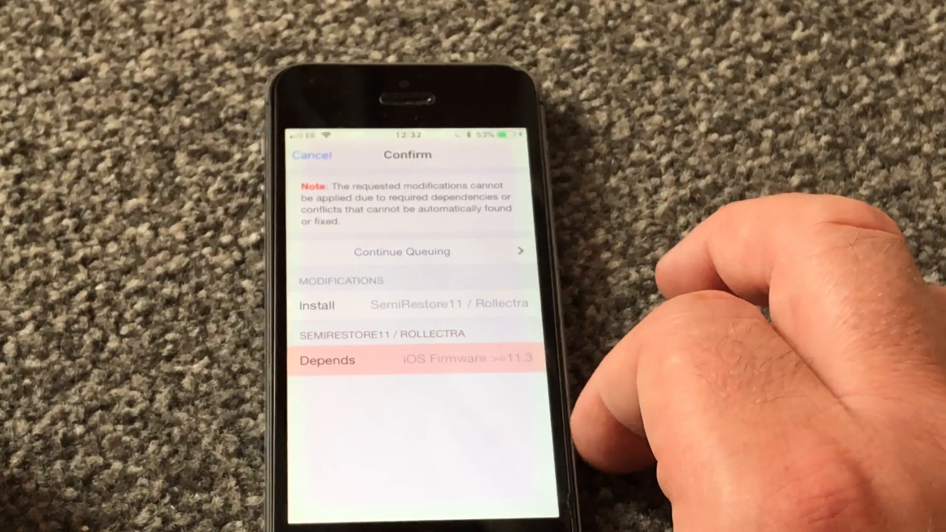
mouse_move(725, 332)
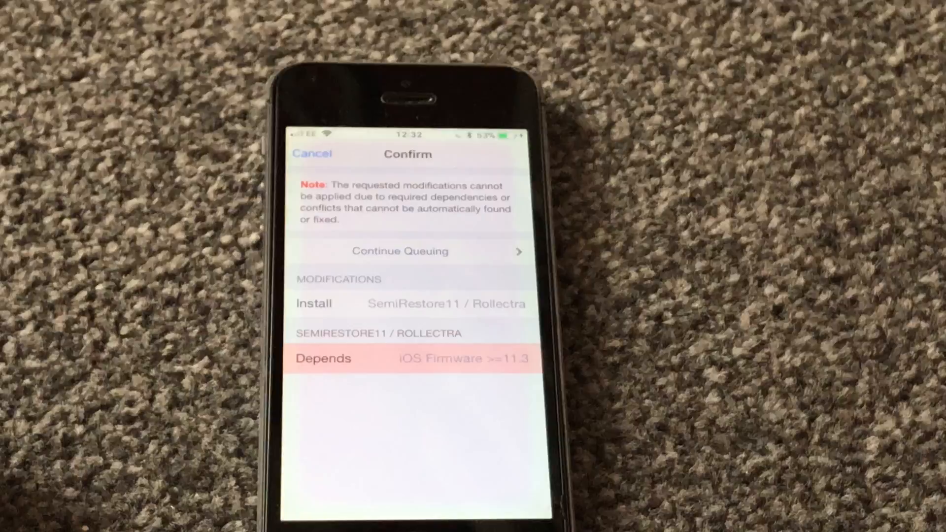